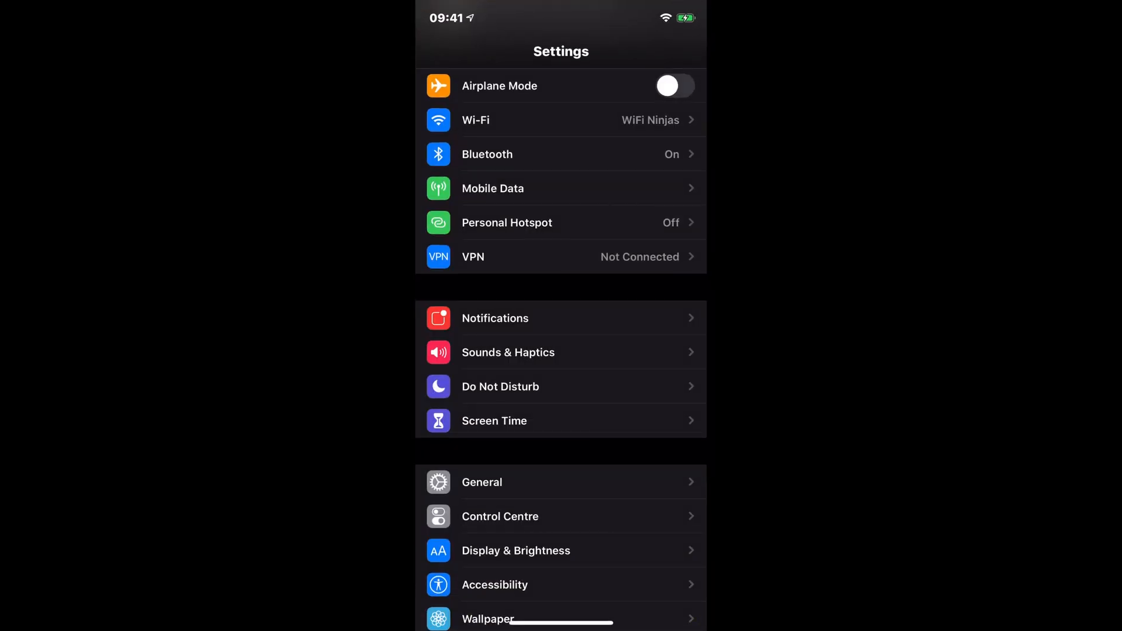
Scroll down through the Settings list before switching to AirPort Utility
{"action": "scroll", "scroll_direction": "down", "scroll_amount": 3}
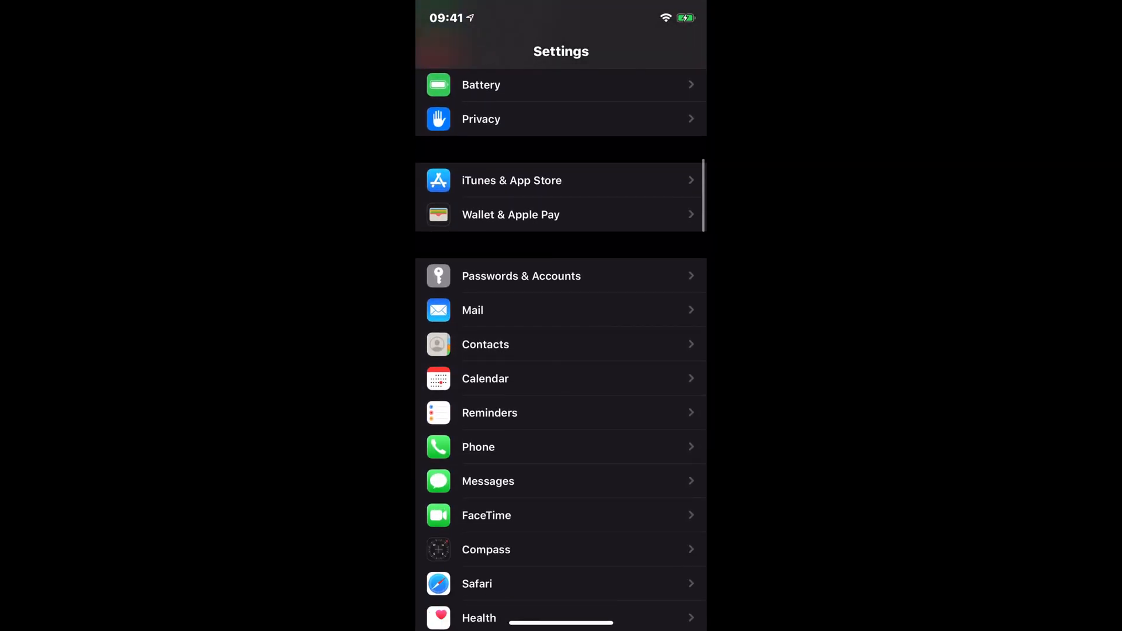
{"action": "scroll", "scroll_direction": "down", "scroll_amount": 3}
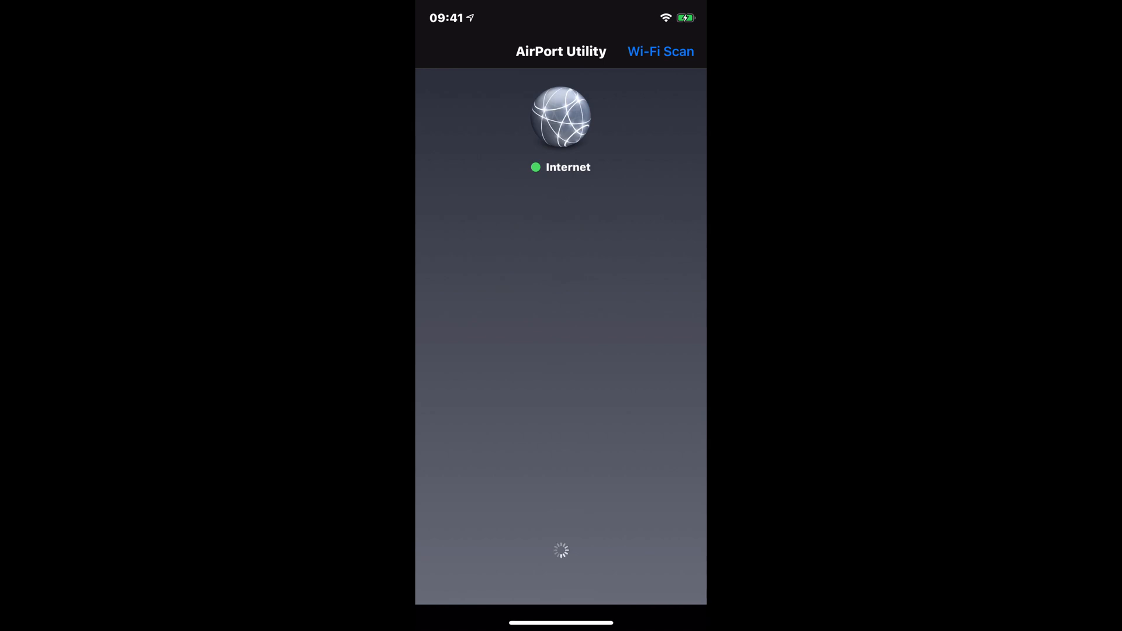
Run a continuous Wi-Fi scan and stop it, listing WiFi Ninjas, WN2 and M&F2
{"action": "left_click", "coordinate": [659, 51]}
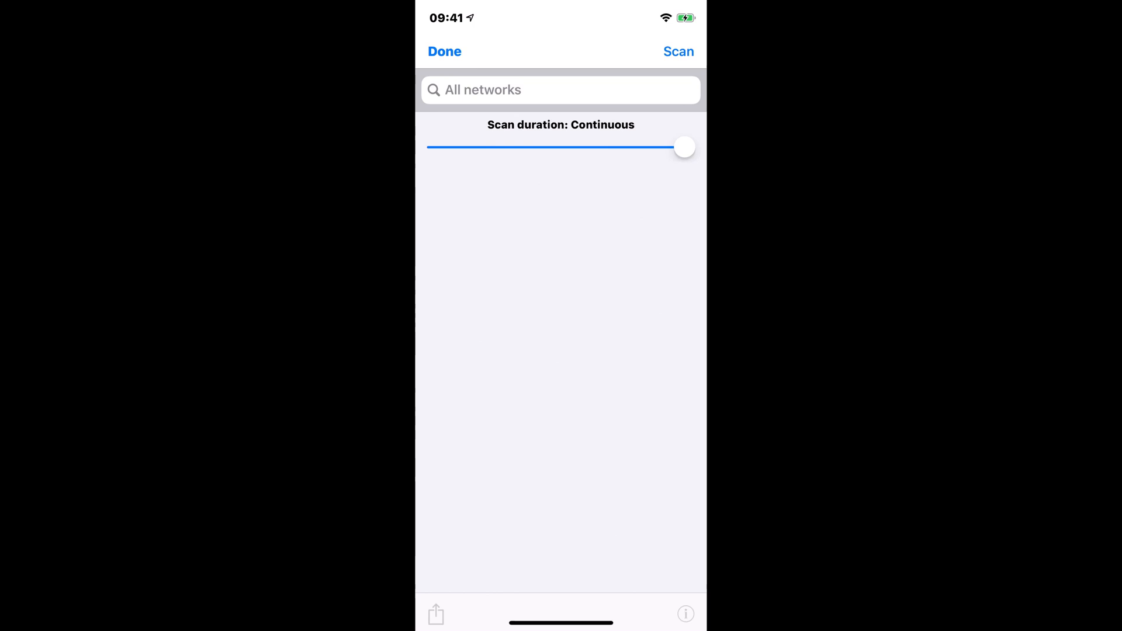
{"action": "left_click", "coordinate": [677, 50]}
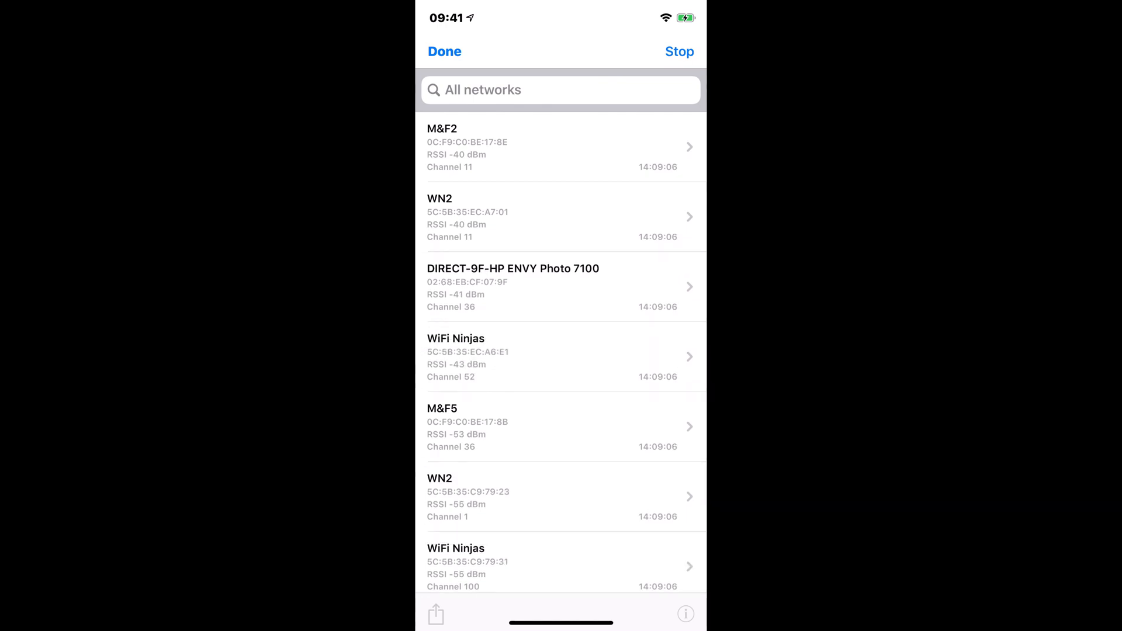
{"action": "left_click", "coordinate": [678, 51]}
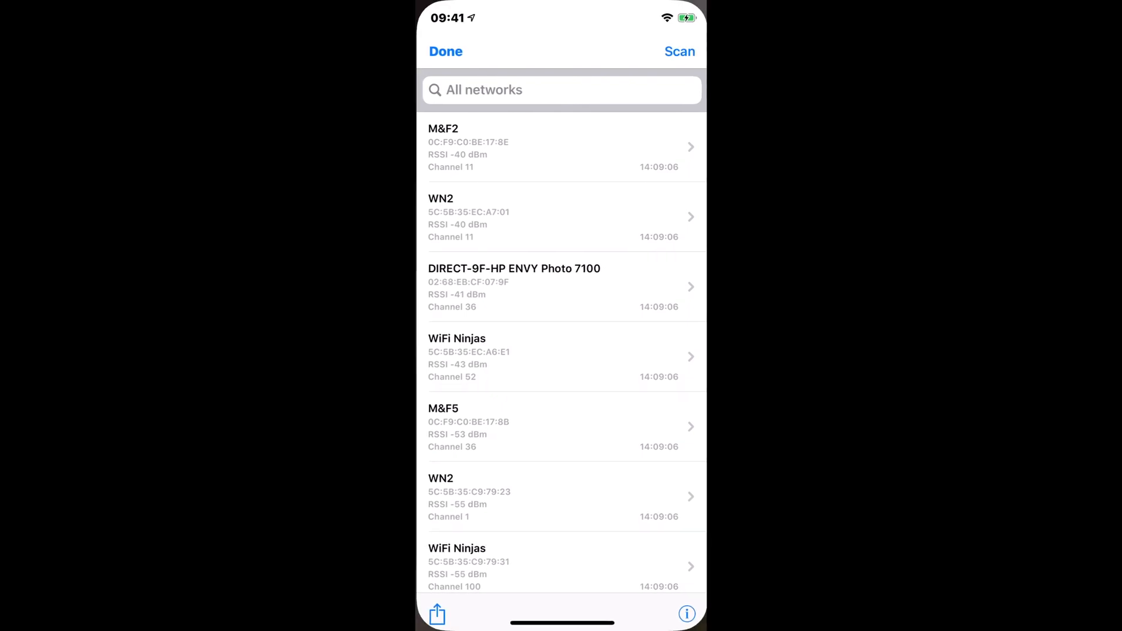
{"action": "left_click", "coordinate": [686, 614]}
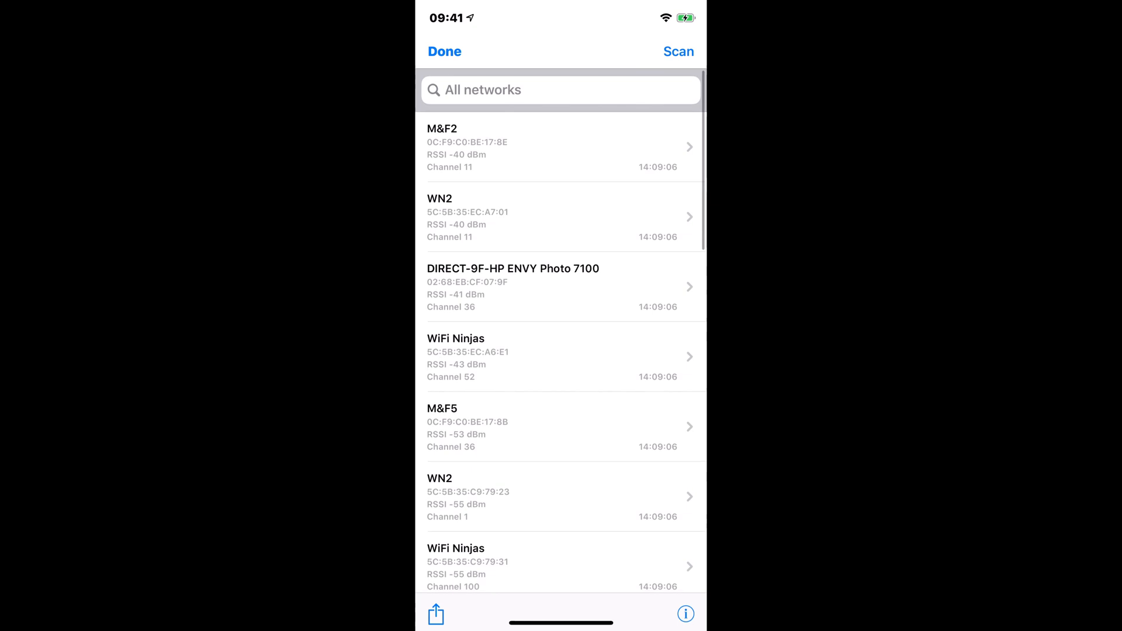
Download the WiFi Performance Diagnostics profile from Apple's page and allow it
{"action": "left_click", "coordinate": [444, 52]}
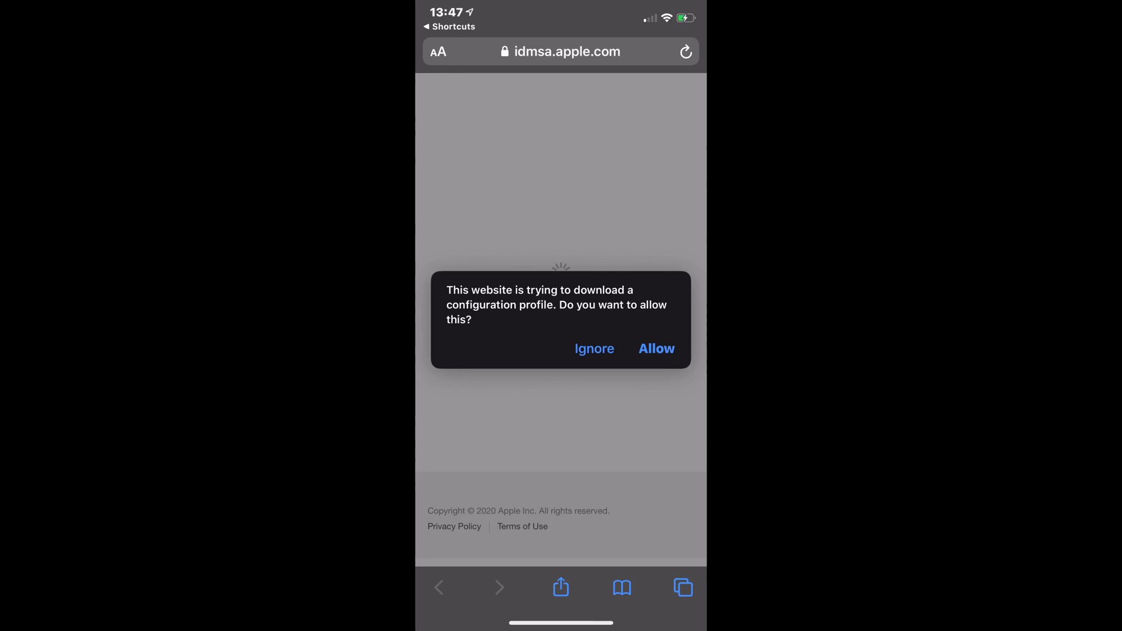
{"action": "left_click", "coordinate": [655, 348]}
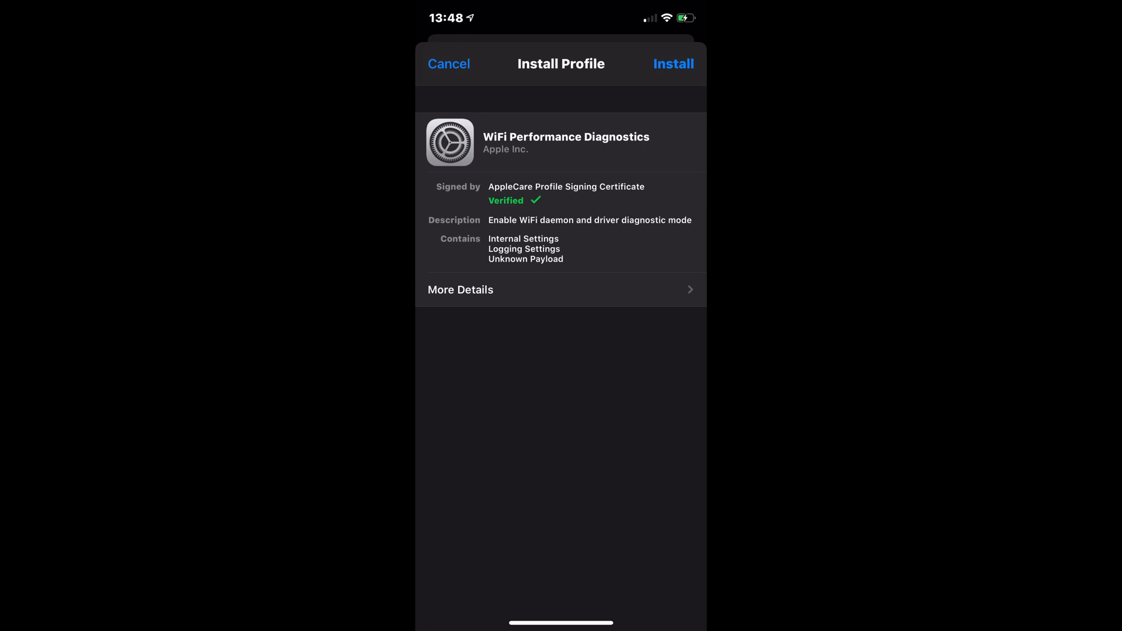
Install the WiFi Performance Diagnostics profile to enable Wi-Fi Diagnostic Mode
{"action": "left_click", "coordinate": [673, 63]}
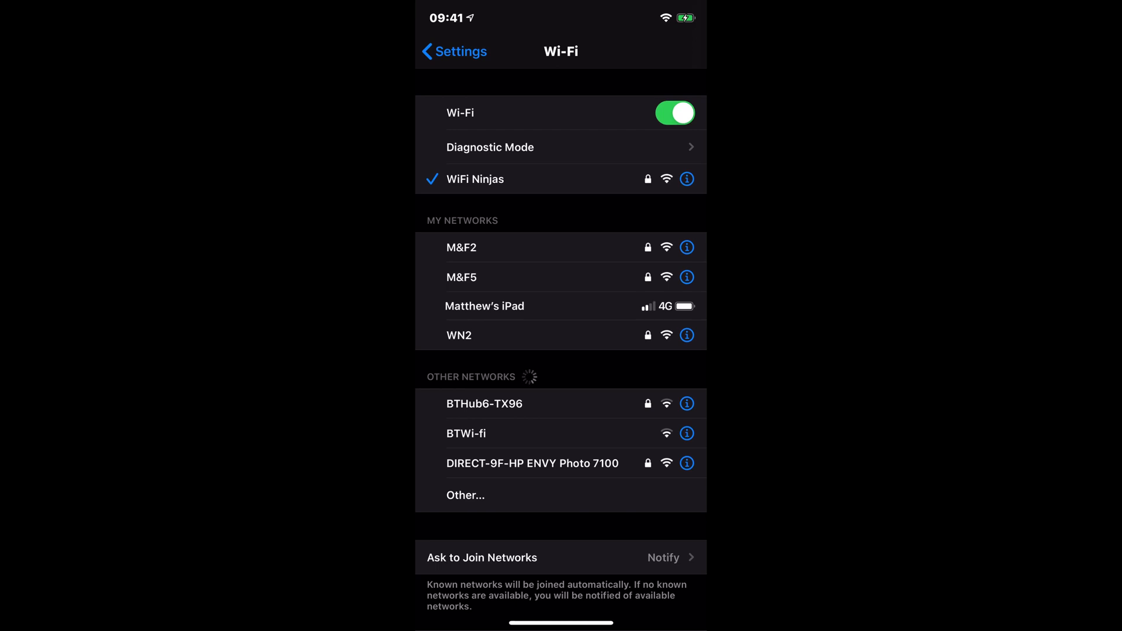
Show WiFi Ninjas Diagnostics: channel 100, strong signal, fast gateway and internet connectivity
{"action": "left_click", "coordinate": [685, 179]}
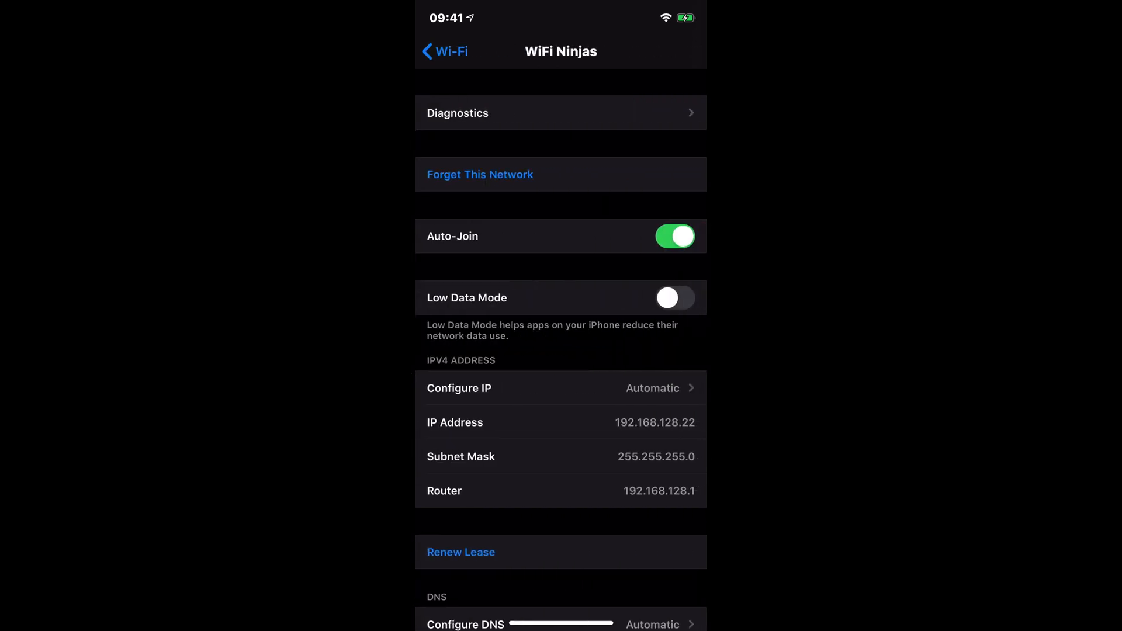
{"action": "left_click", "coordinate": [457, 112]}
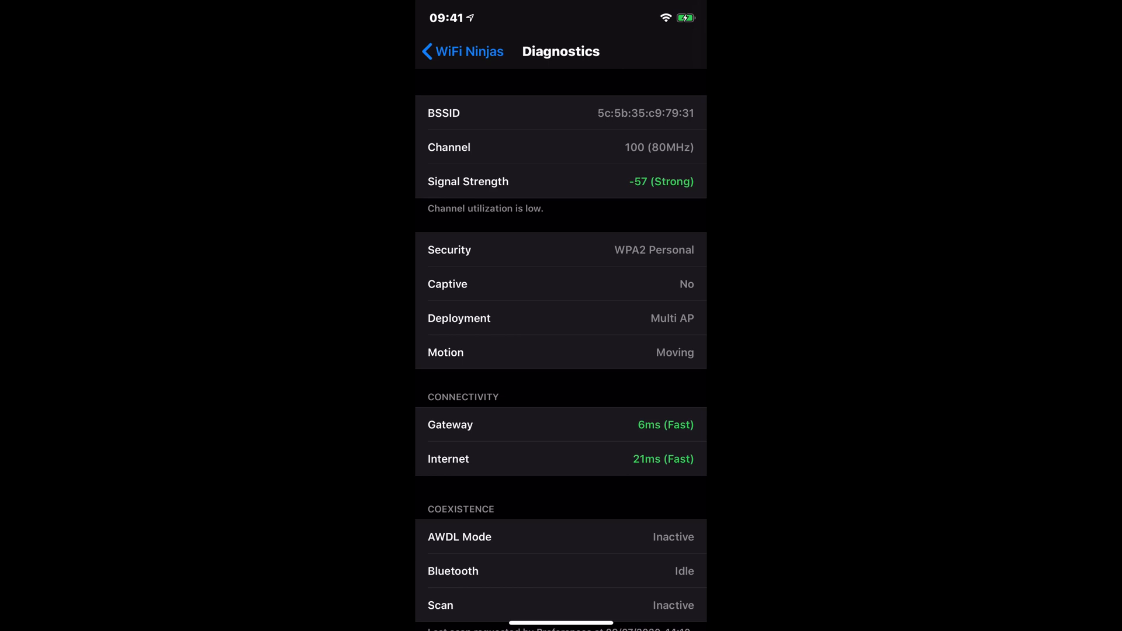
{"action": "scroll", "scroll_direction": "down", "scroll_amount": 3}
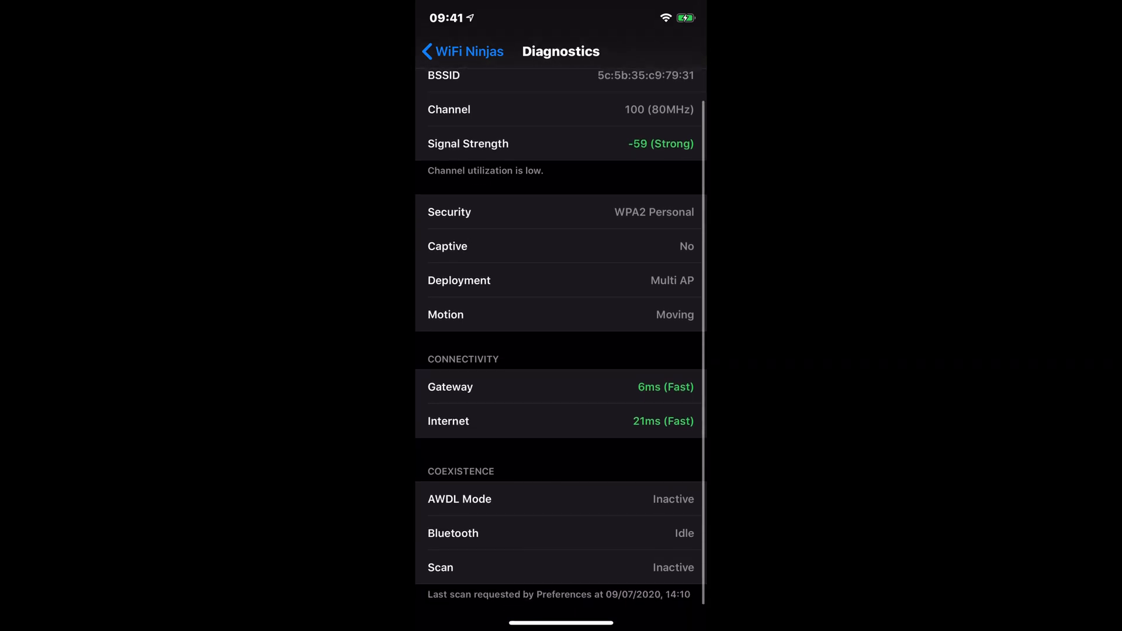